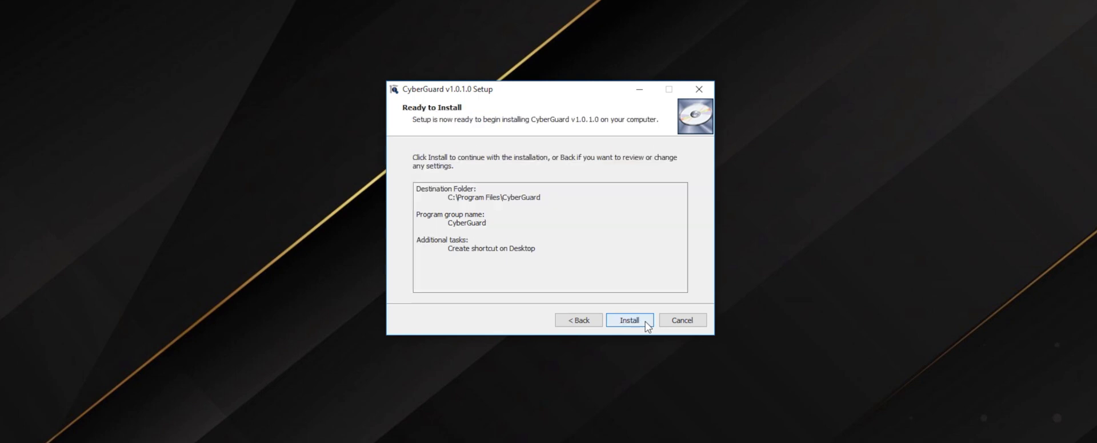
Step: Install CyberGuard v1.0.1.0 and finish setup with Launch CyberGuard checked
left_click(628, 320)
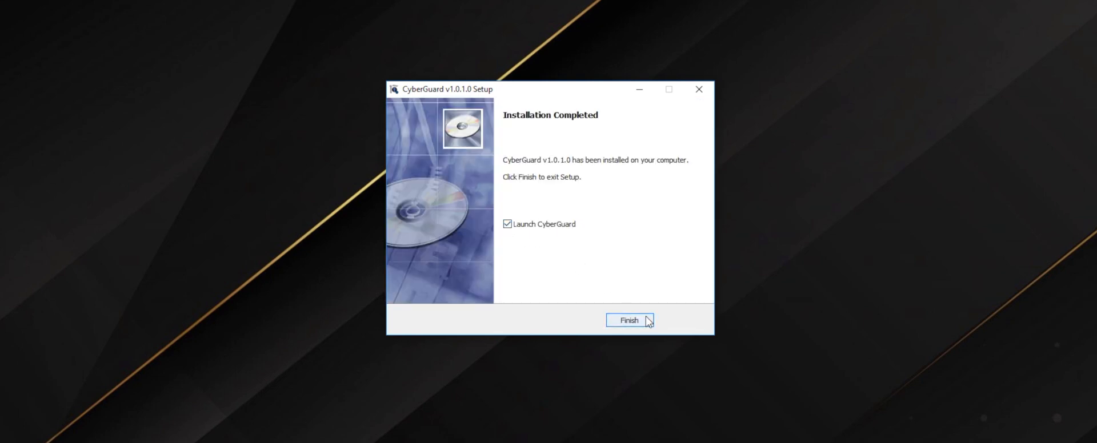
left_click(629, 321)
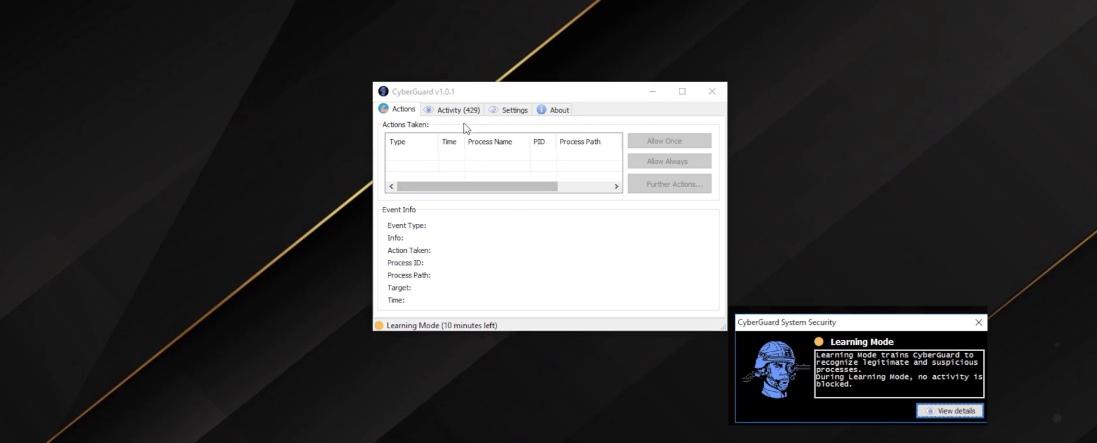
mouse_move(465, 118)
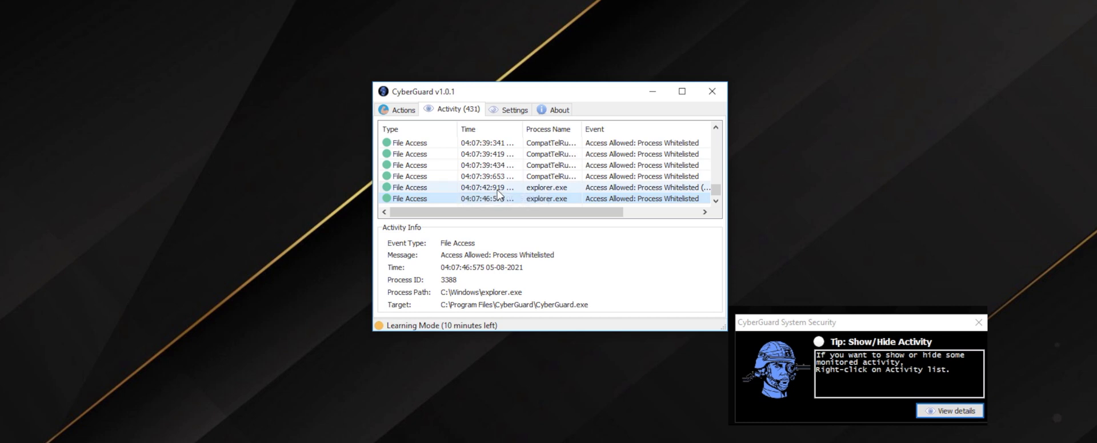
Step: On the Settings page, review the whitelist of 1294 processes
left_click(514, 110)
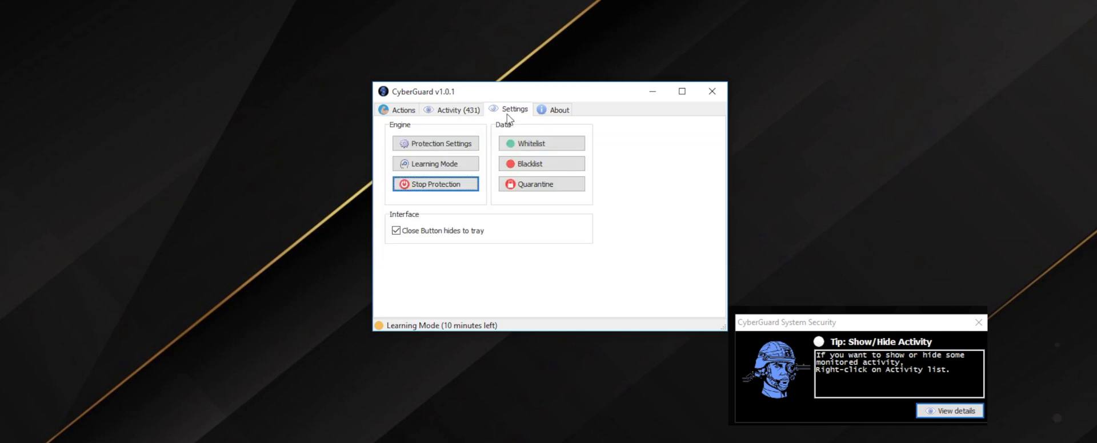
mouse_move(491, 146)
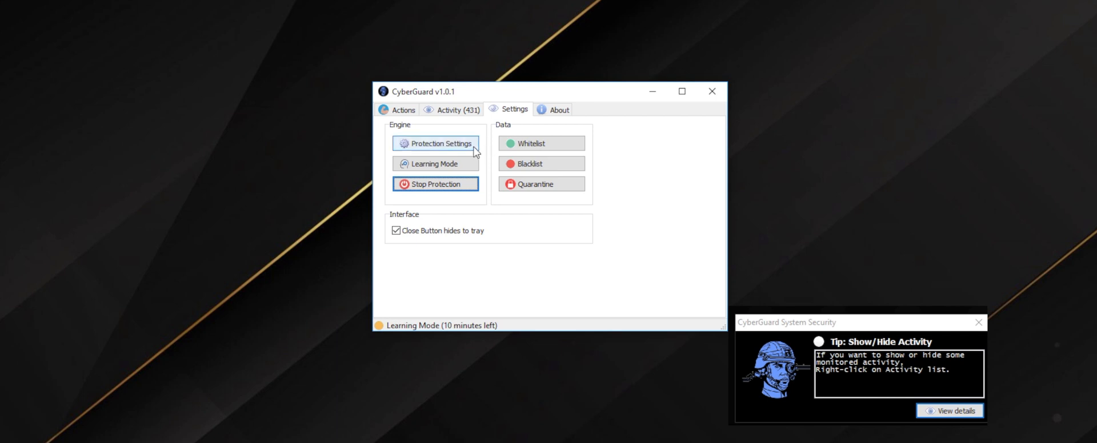
left_click(435, 143)
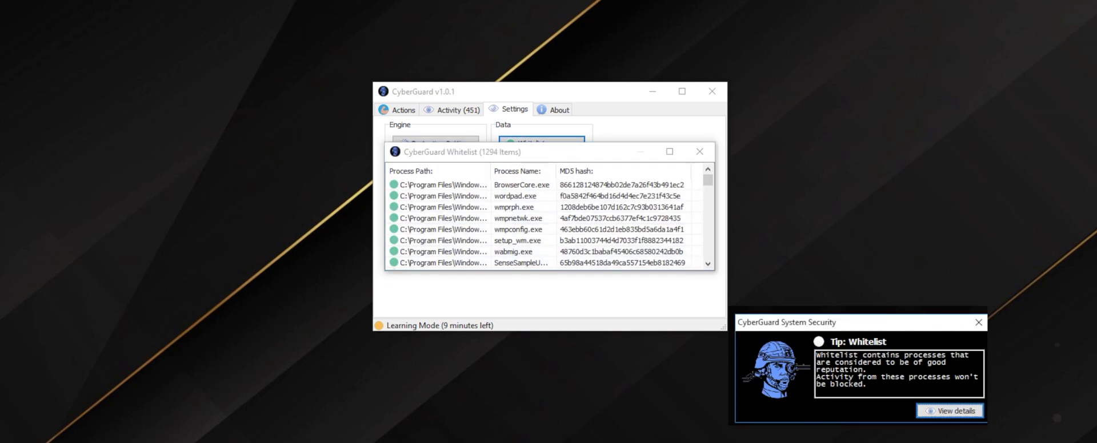
scroll("down", 3)
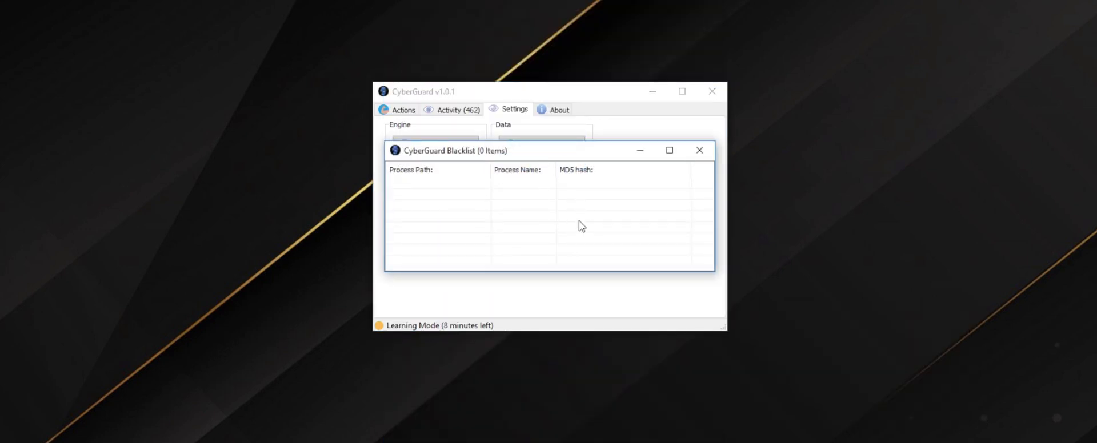
mouse_move(698, 150)
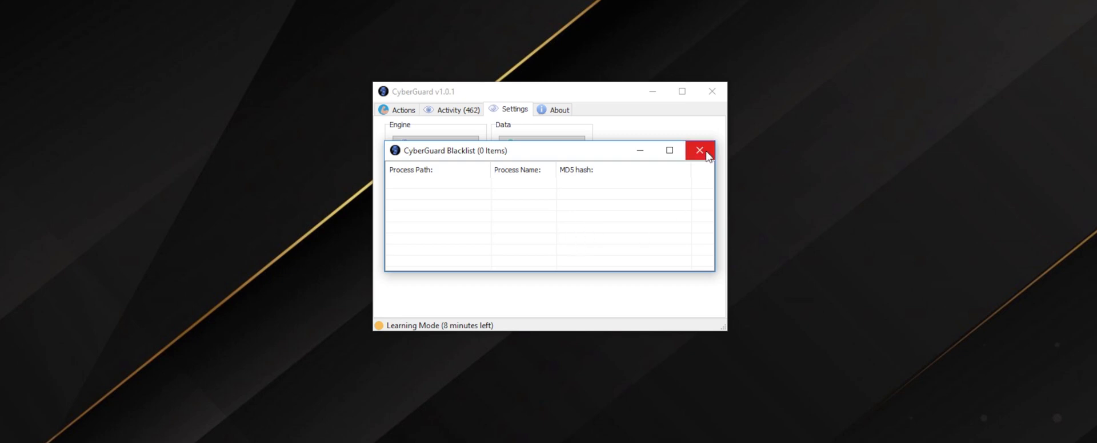
Step: Confirm the blacklist and quarantine lists are both empty
left_click(700, 150)
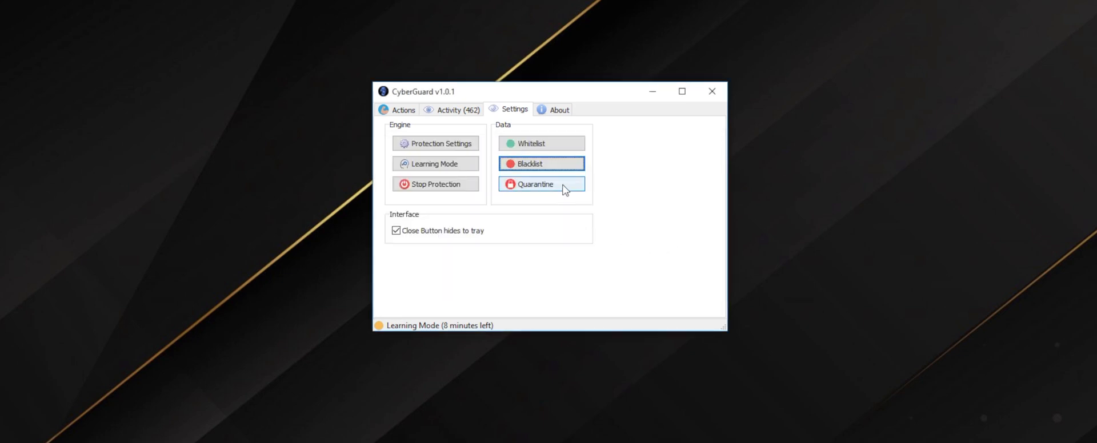
left_click(539, 184)
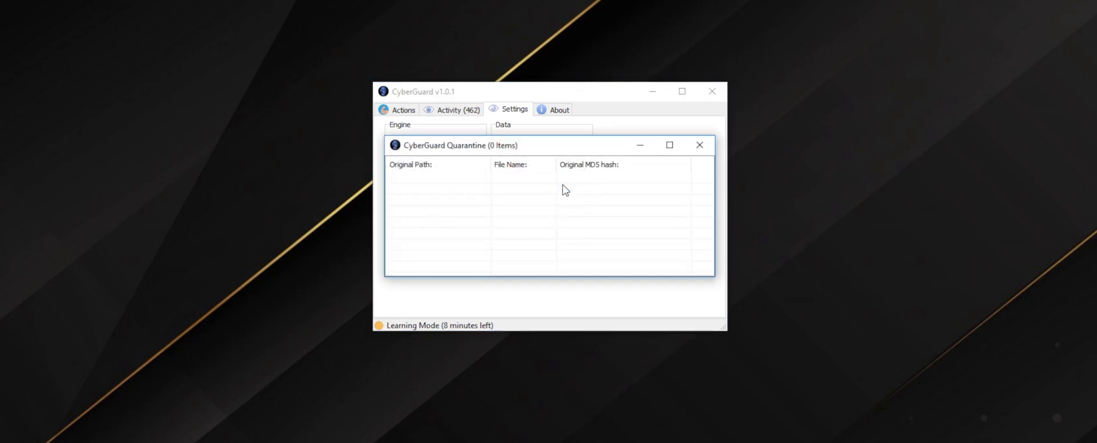
mouse_move(687, 187)
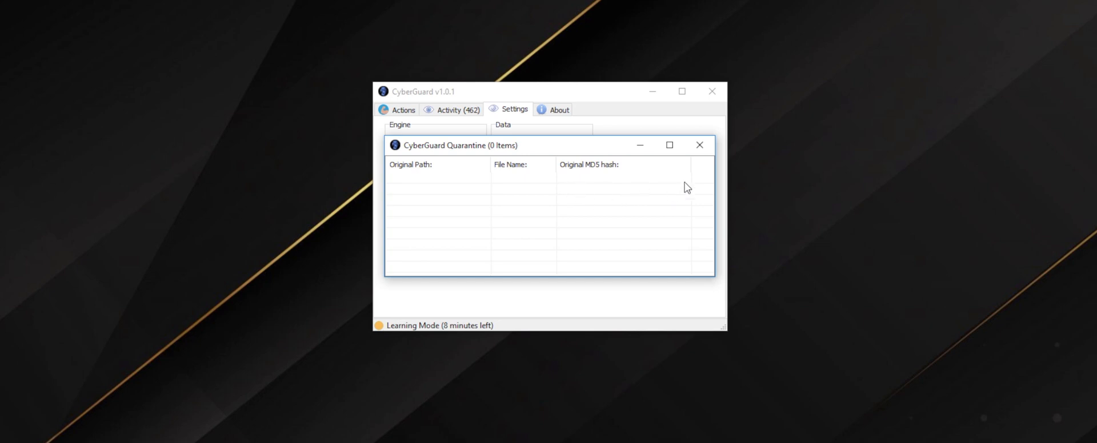
mouse_move(699, 145)
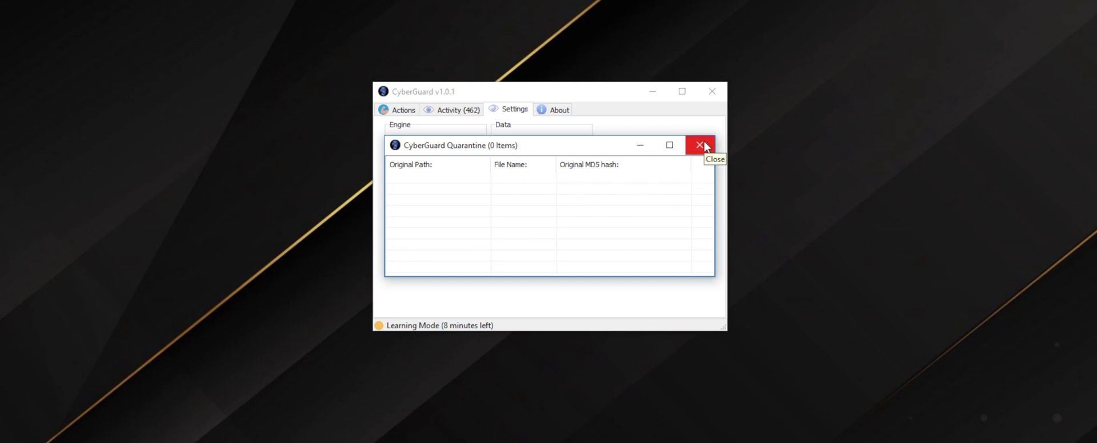
left_click(699, 146)
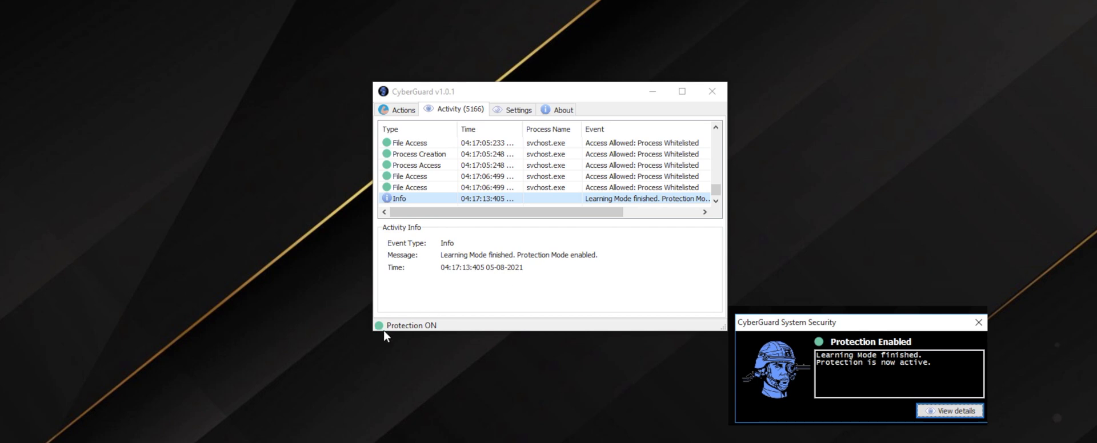
mouse_move(860, 321)
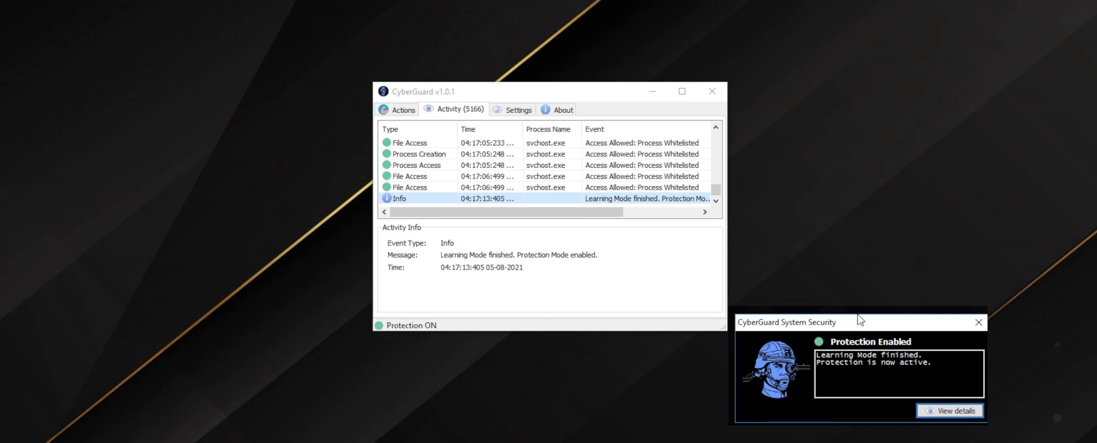
mouse_move(779, 375)
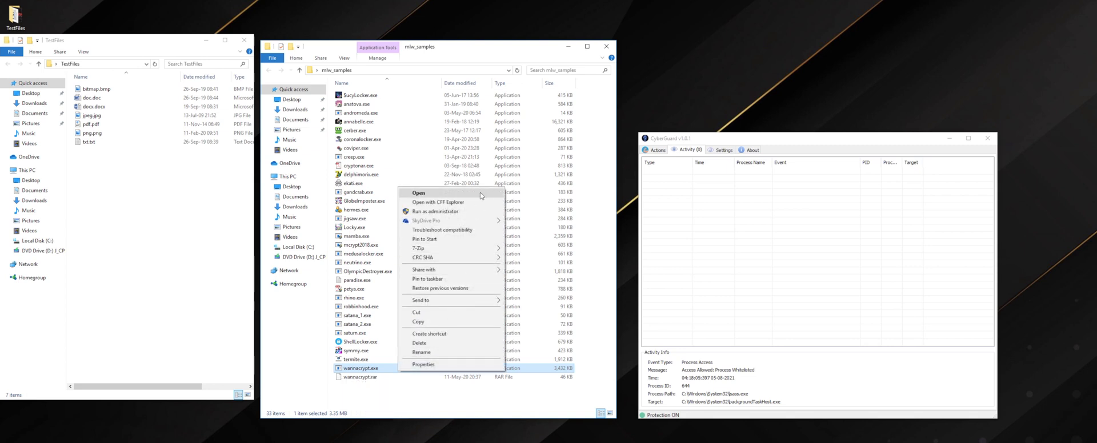
Step: Run wannacrypt.exe and review its blocked file access in CyberGuard's Actions
left_click(418, 193)
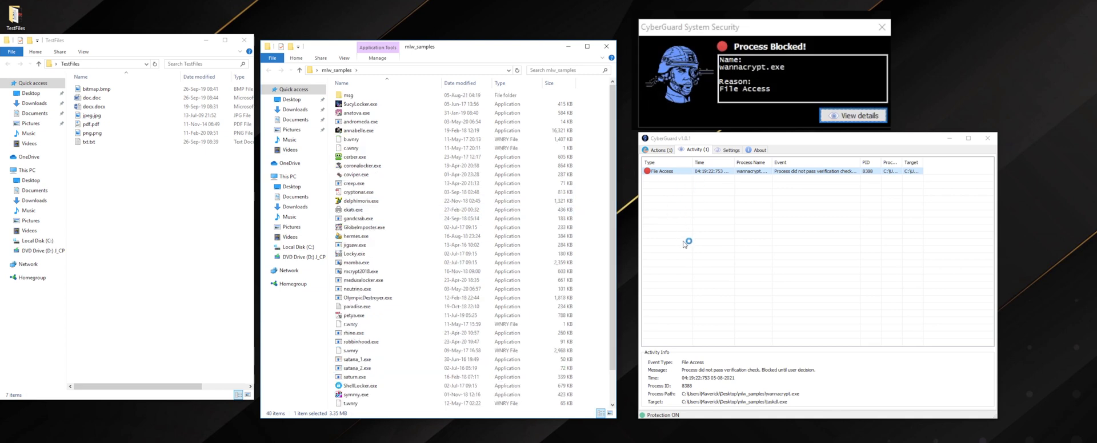
mouse_move(801, 400)
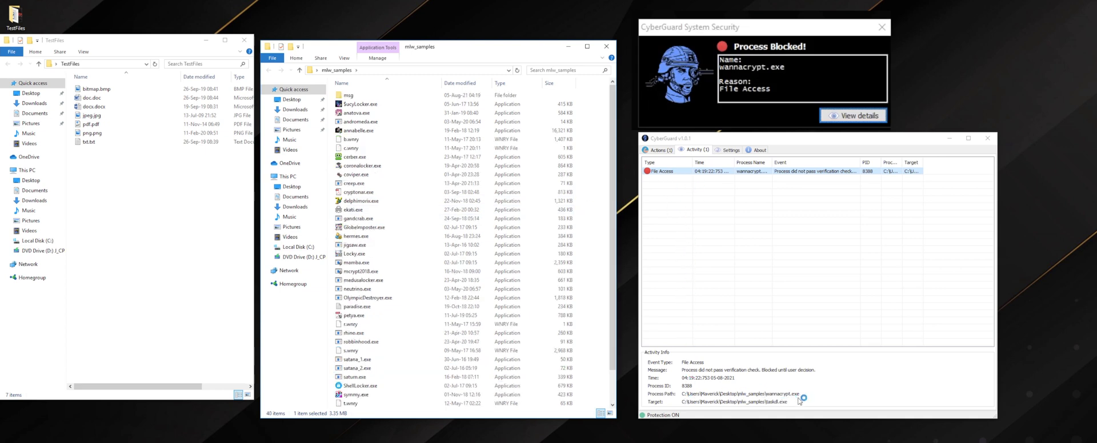
left_click(655, 150)
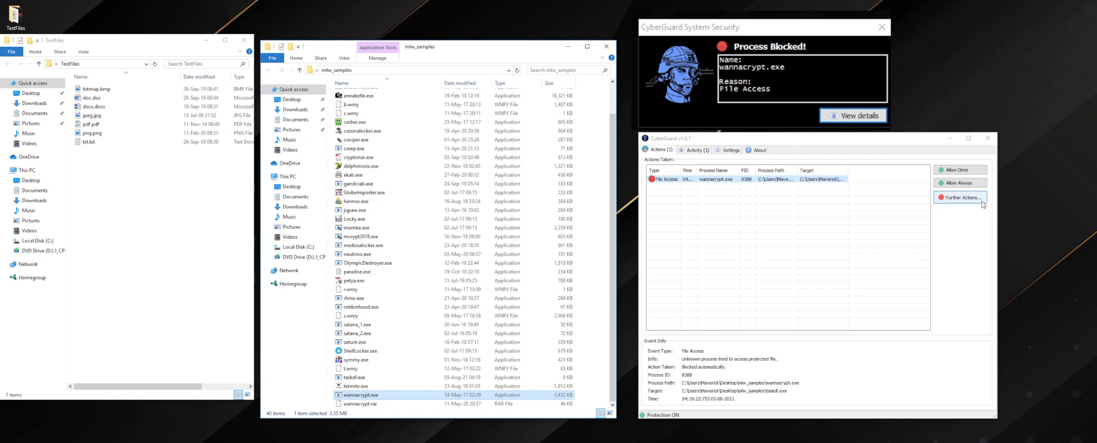
Step: Quarantine wannacrypt.exe, turn protection off, and bring up the file's options
left_click(960, 197)
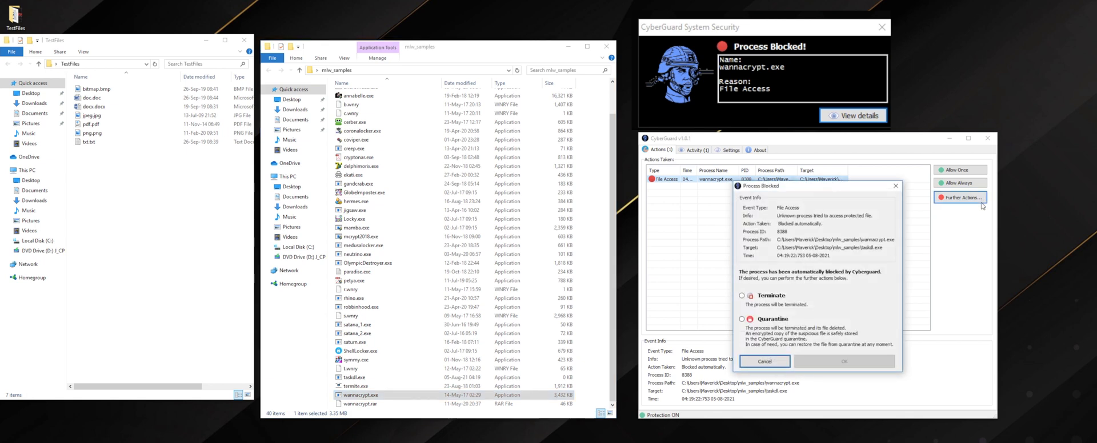
mouse_move(863, 300)
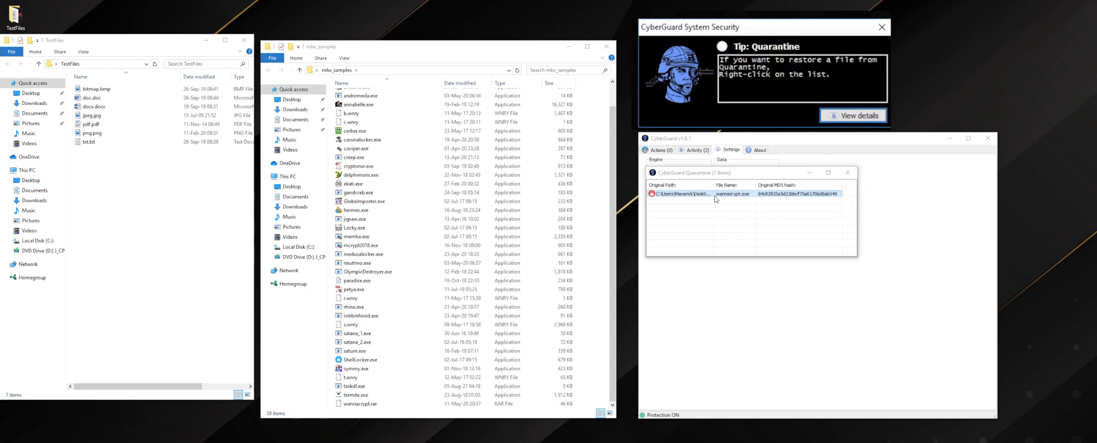
mouse_move(819, 406)
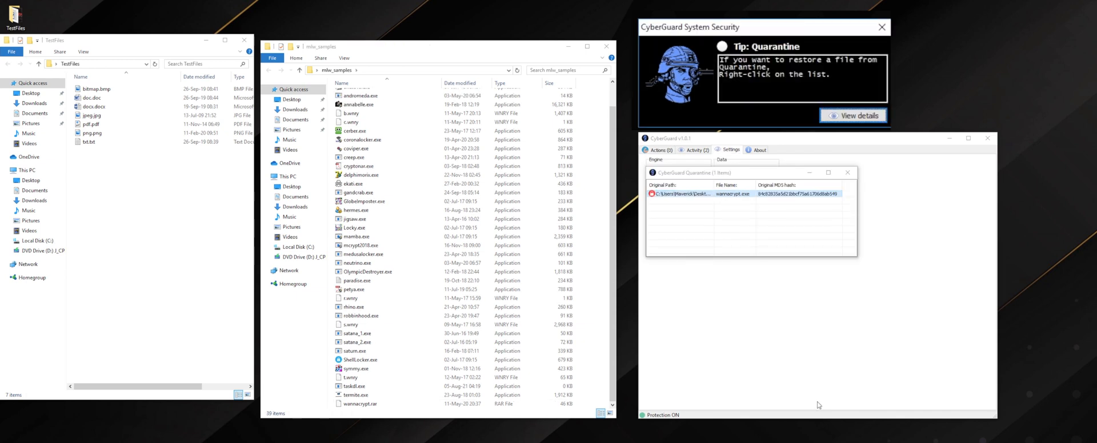
mouse_move(682, 82)
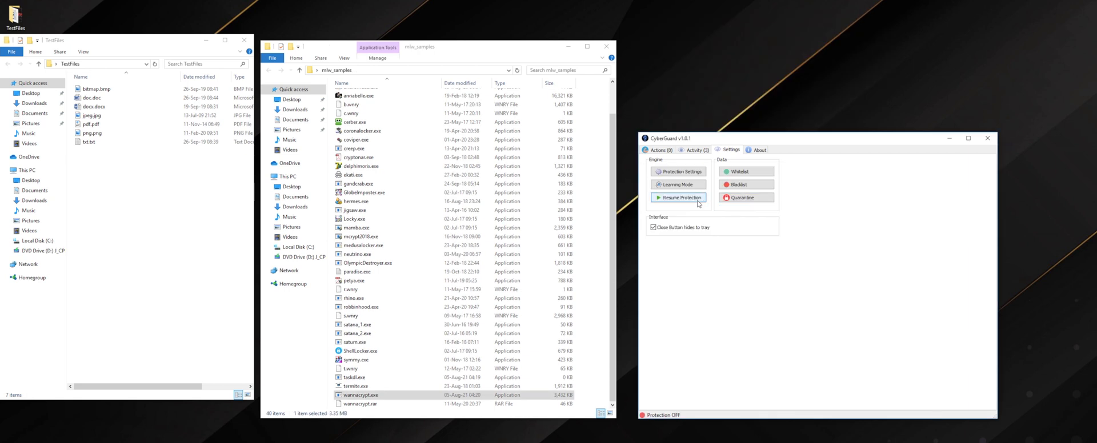
mouse_move(643, 418)
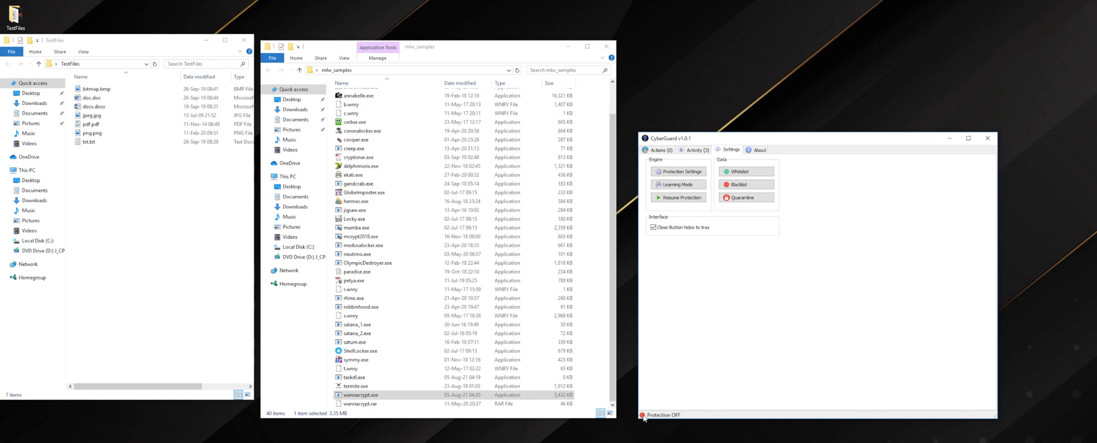
right_click(360, 395)
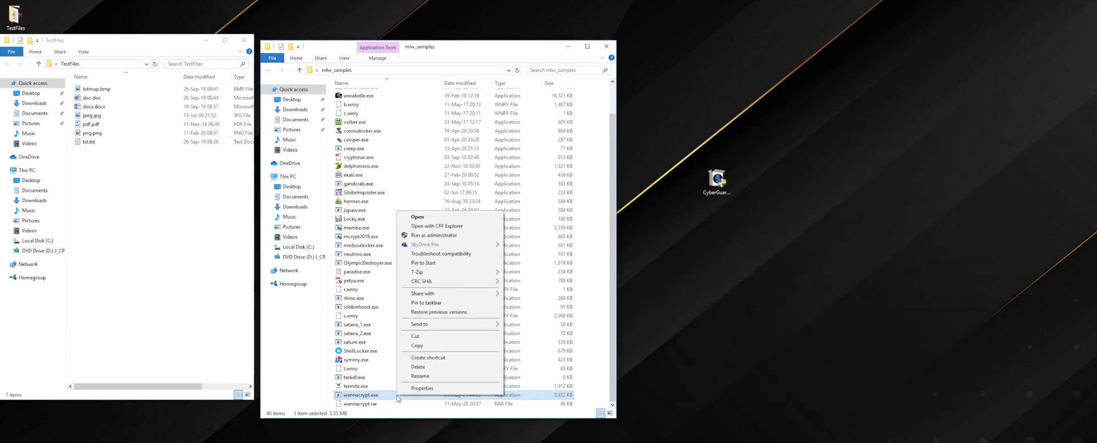
mouse_move(480, 219)
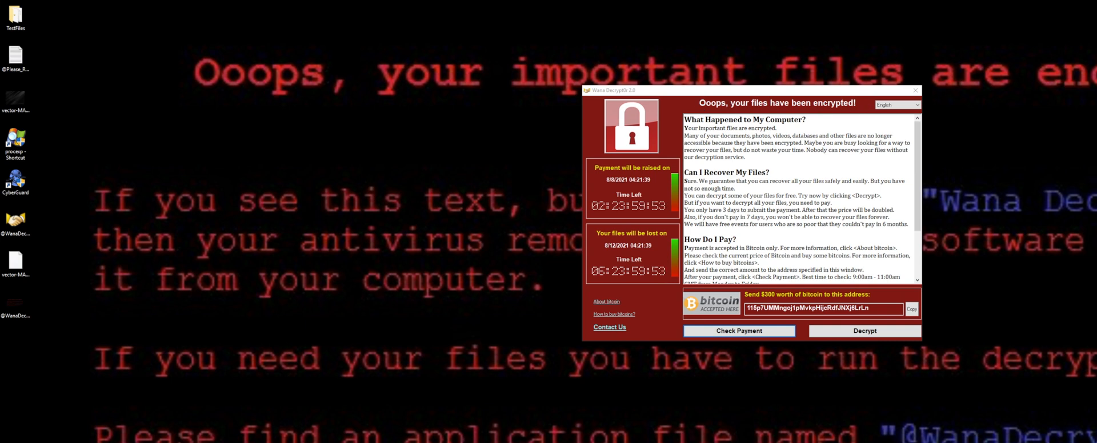
Step: Open the TestFiles folder to see the .WNCRY encrypted copies
double_click(16, 16)
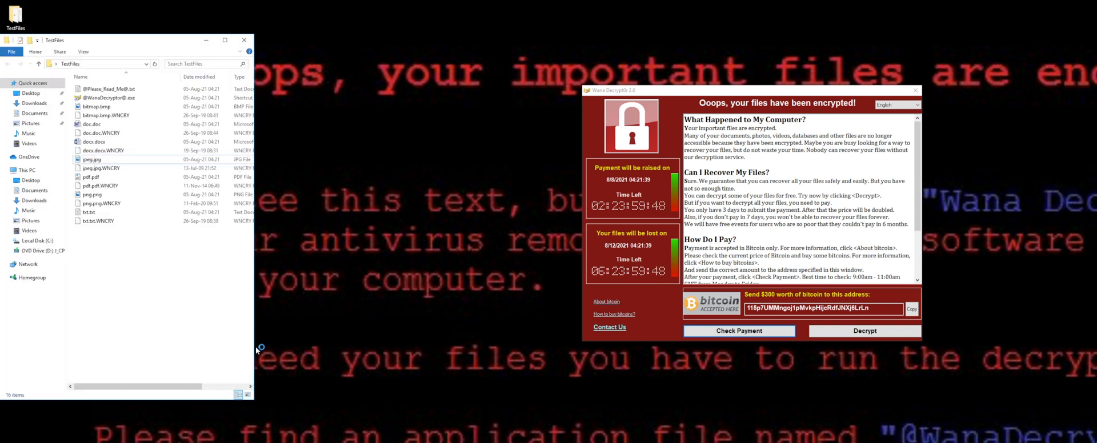